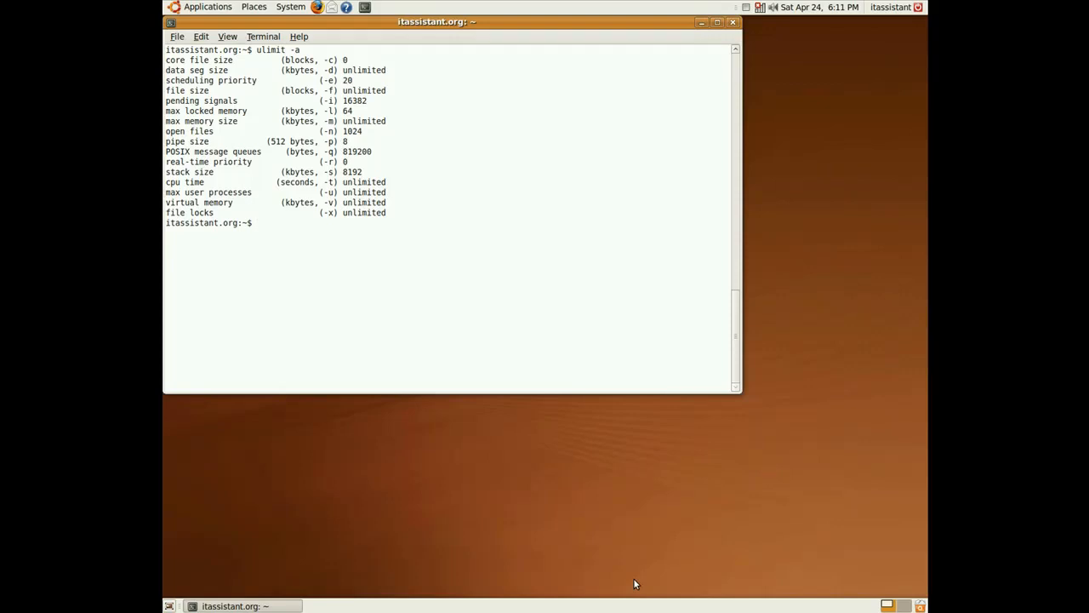
Step: Enter the fork bomb function definition bomb() { bomb | bomb & }; bomb at the prompt
type("bo")
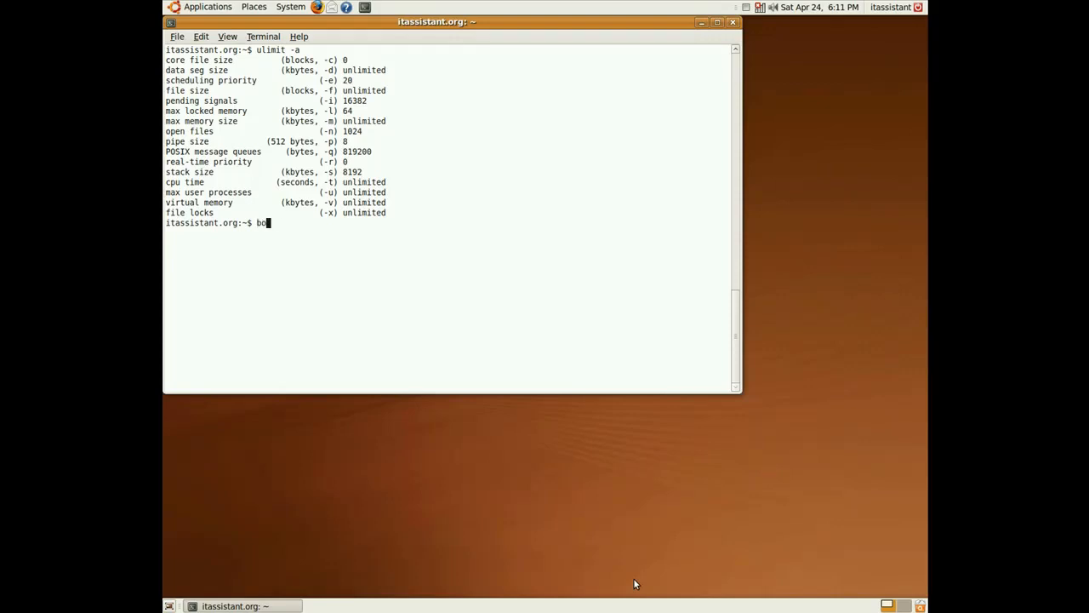
type("mb () {")
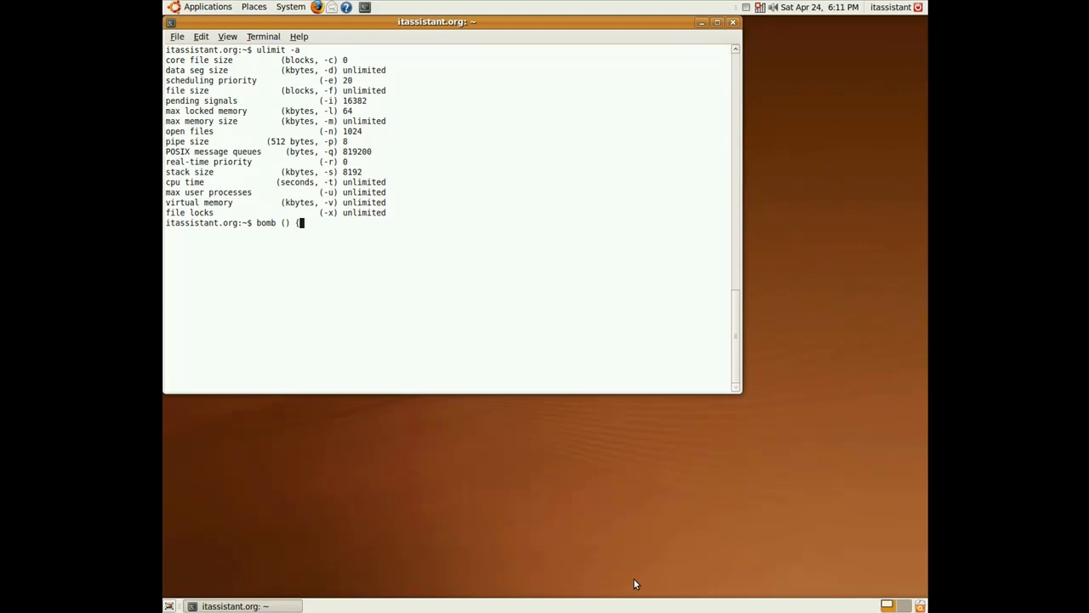
mouse_move(371, 210)
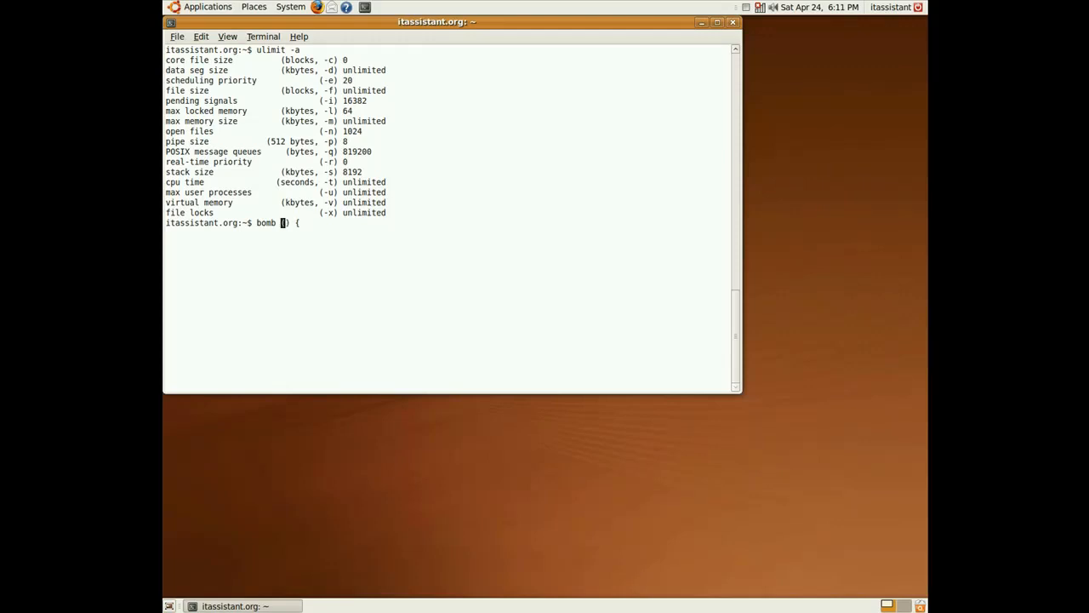
type("() { bomb |")
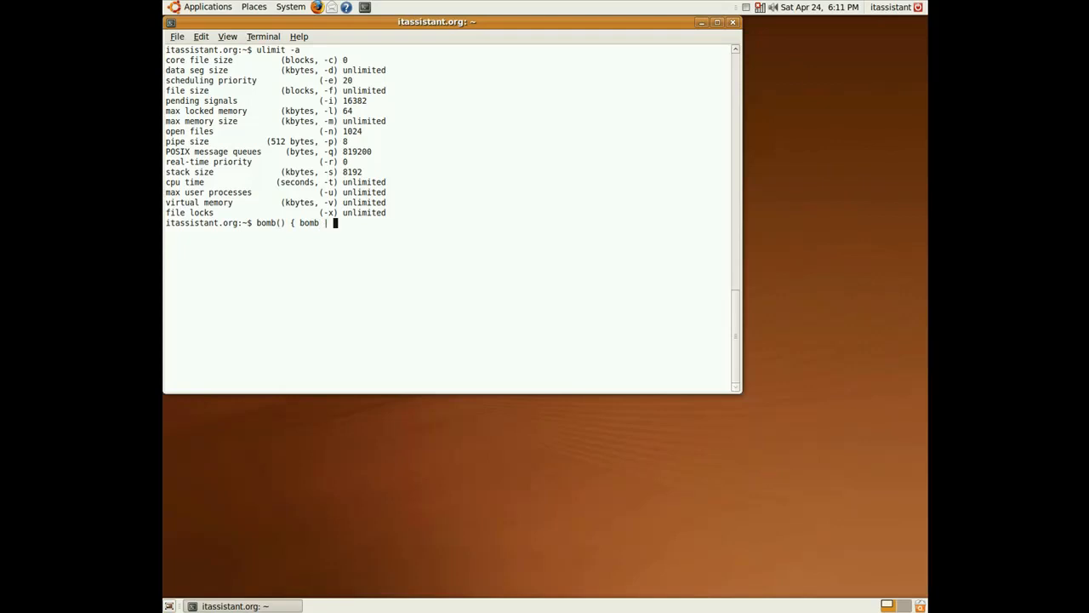
type("bomb")
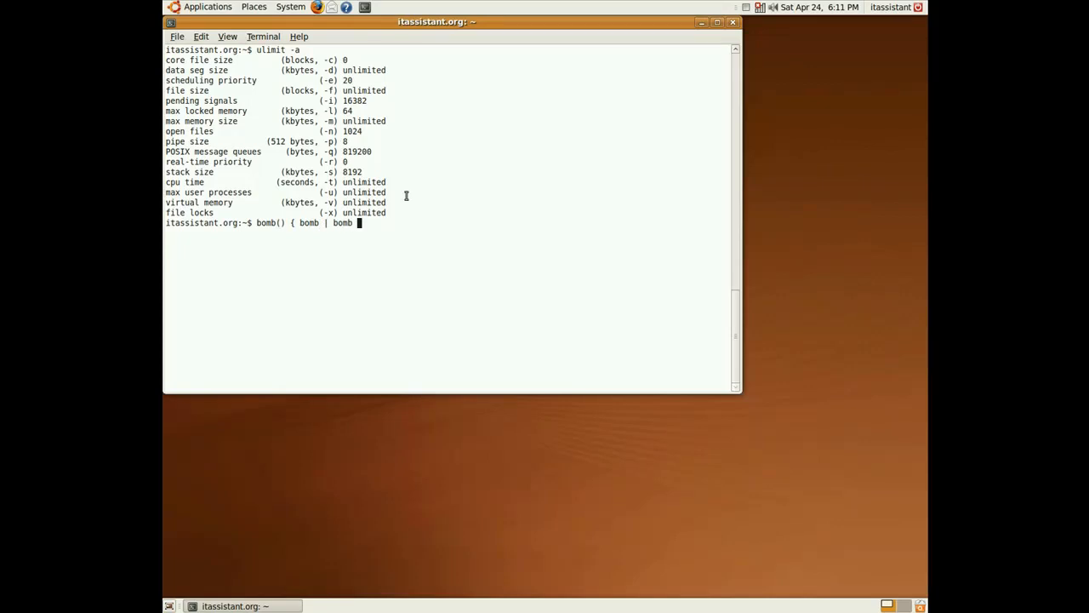
type("& };")
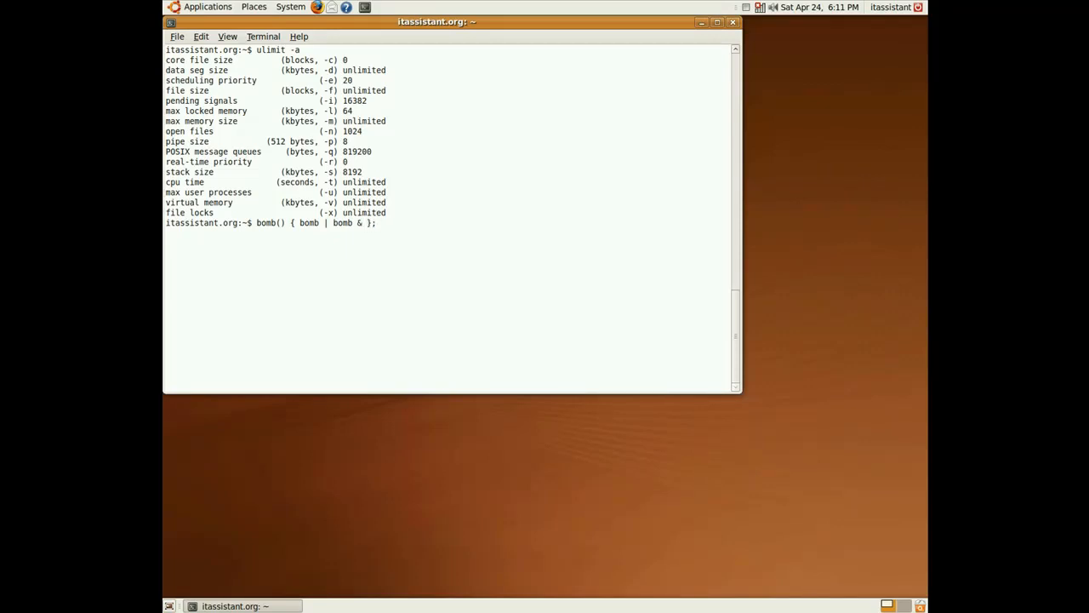
type("bo")
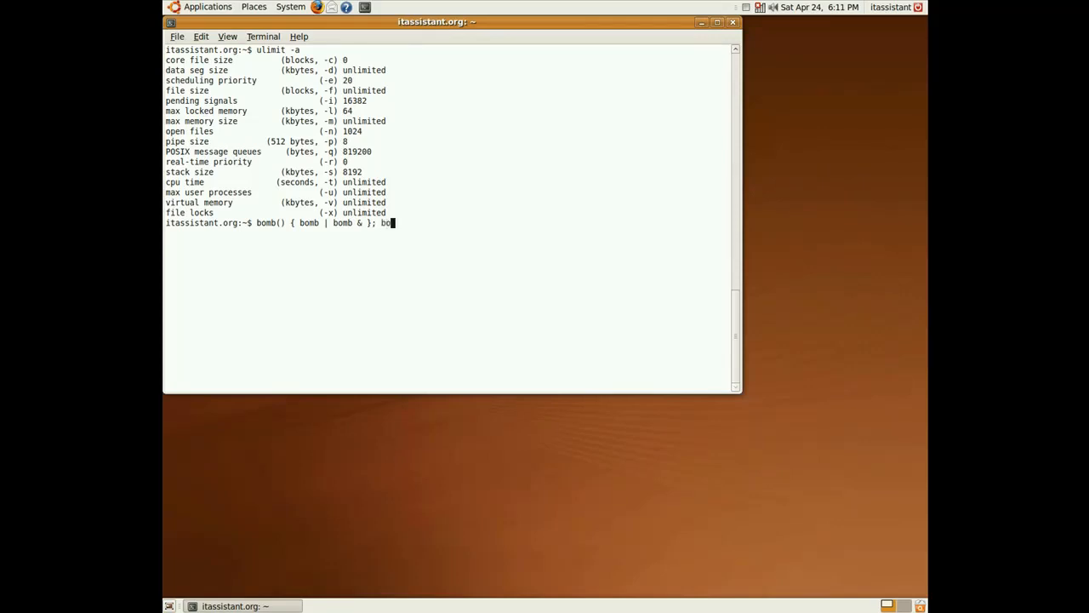
type("mb")
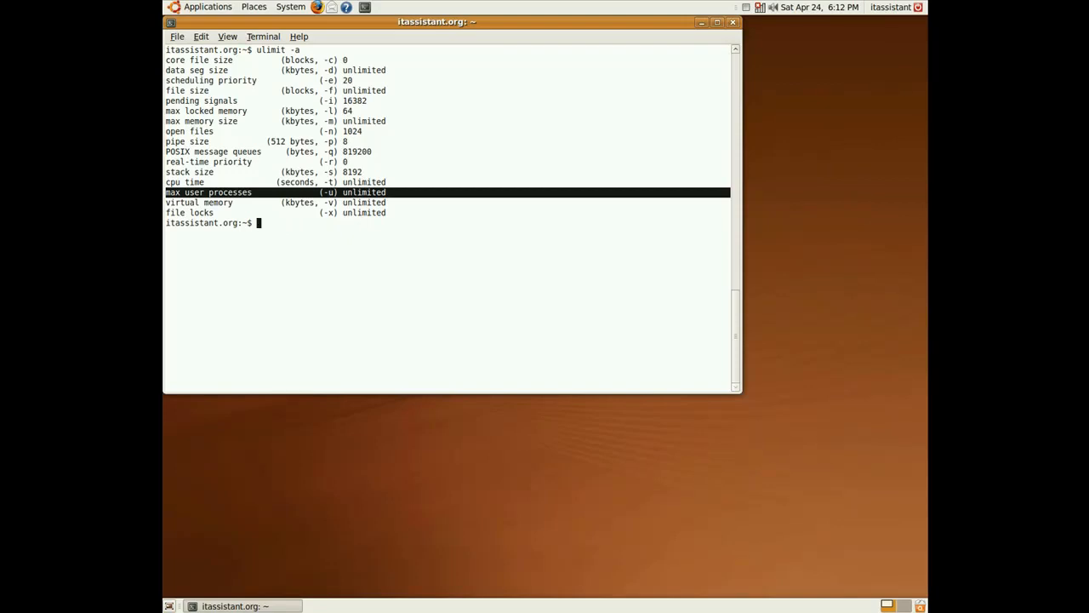
Step: Open /etc/bash.bashrc for editing in Vim with sudo
type("sud")
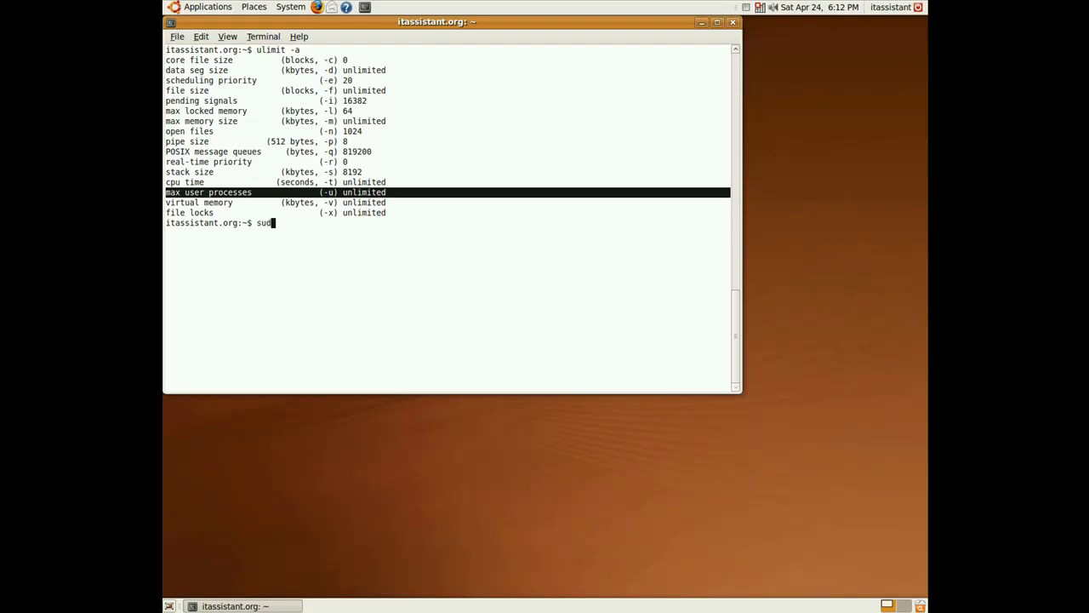
type("o")
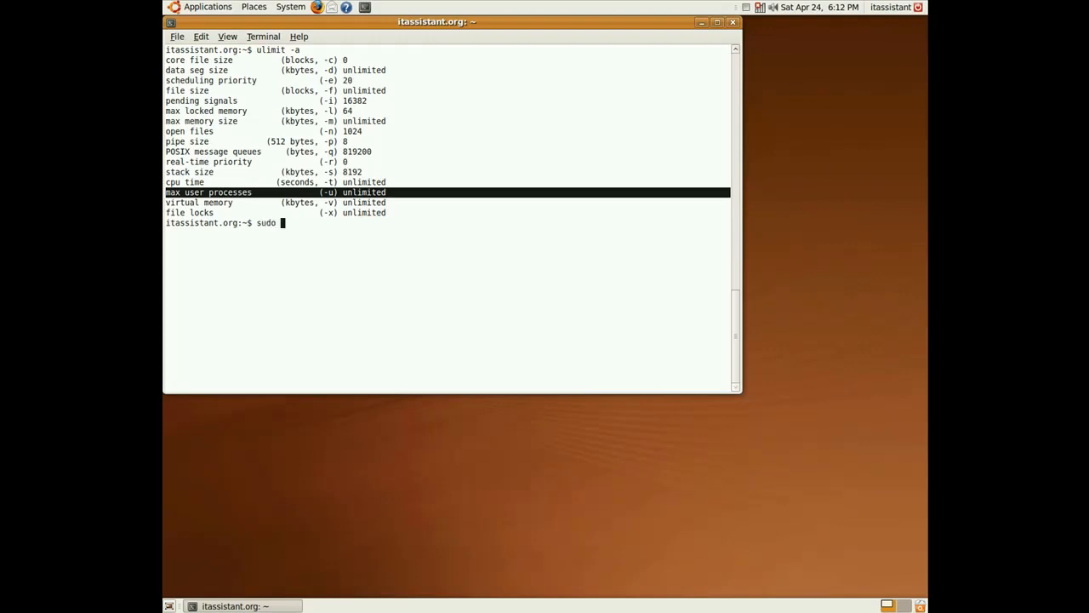
type("vim /")
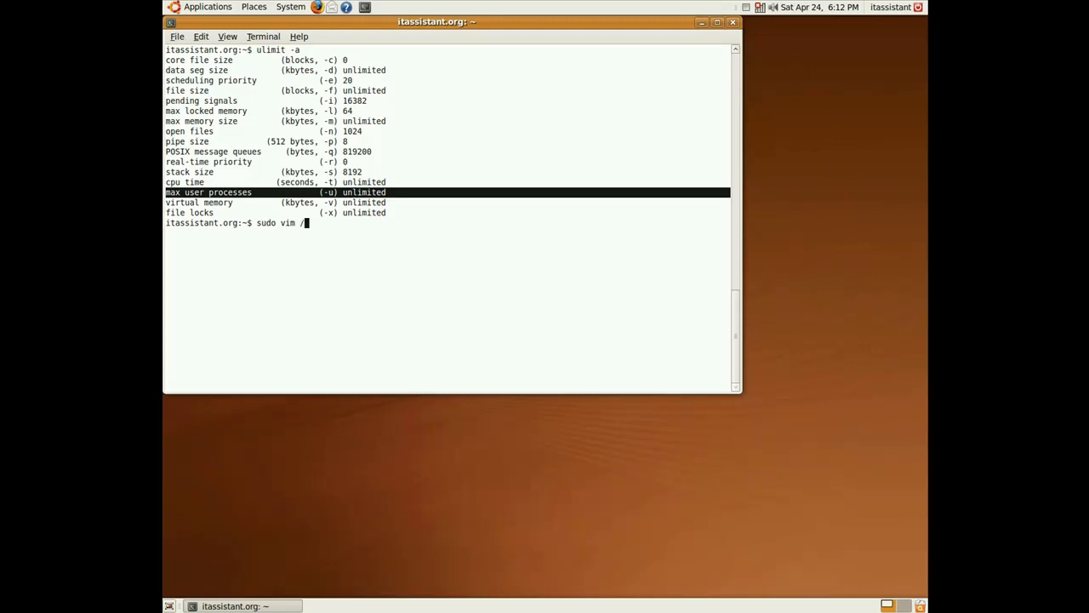
type("etc/bah.b")
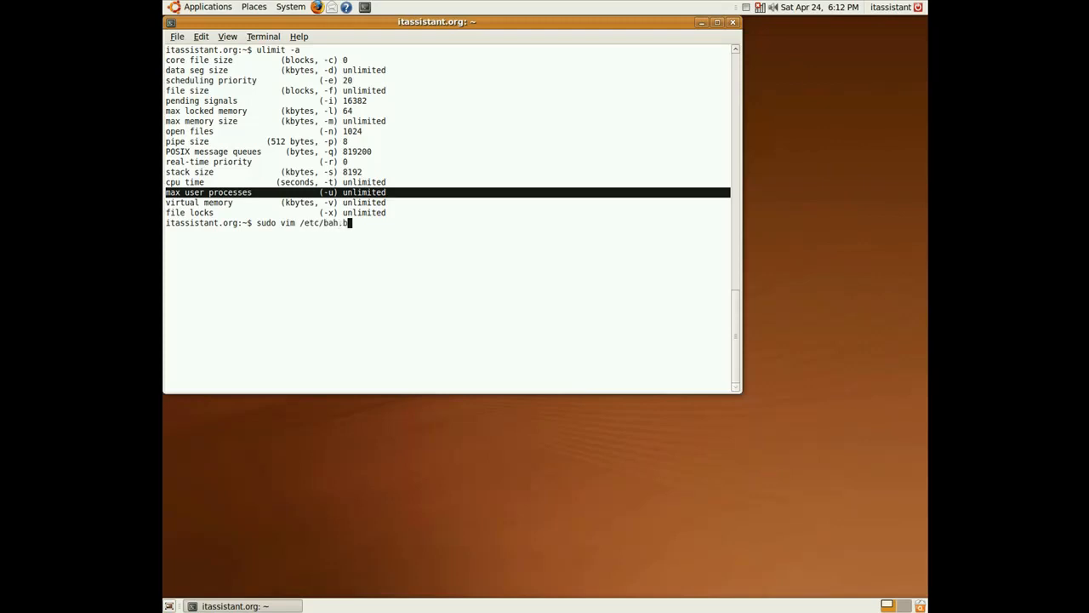
type("ashrc")
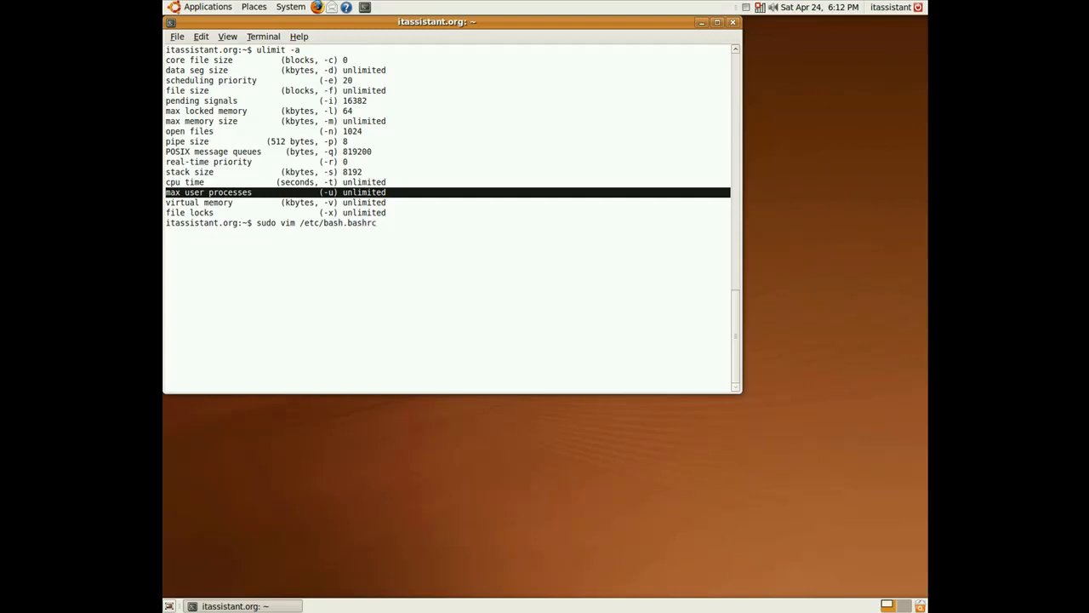
key("Return")
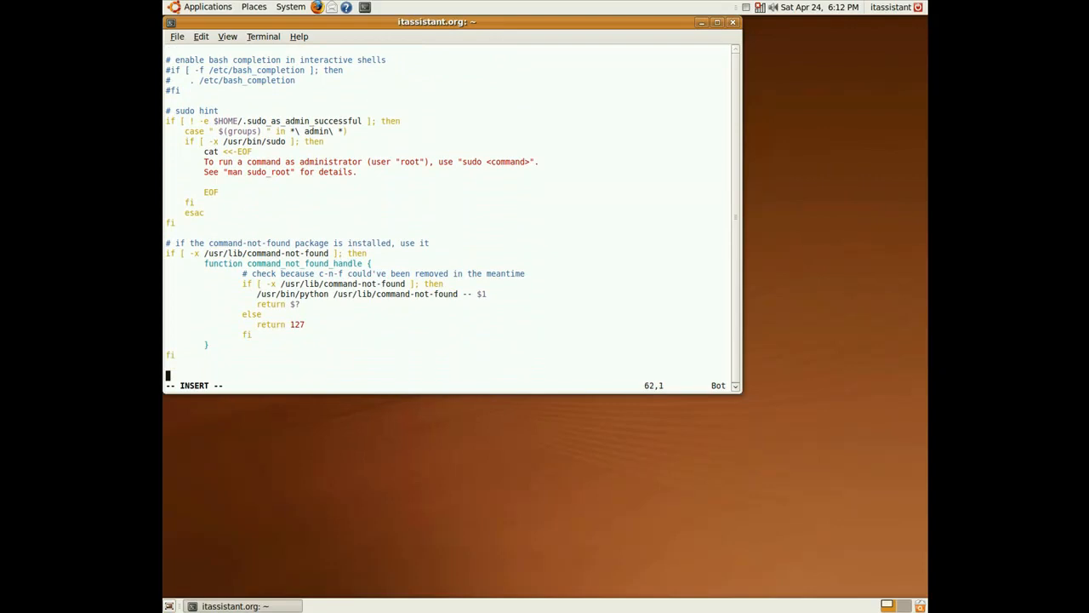
Step: Add an if block testing /usr/bin/id -u -ne 0 that sets ulimit -u 2000 &> /dev/null for non-root users
type("if [ -f")
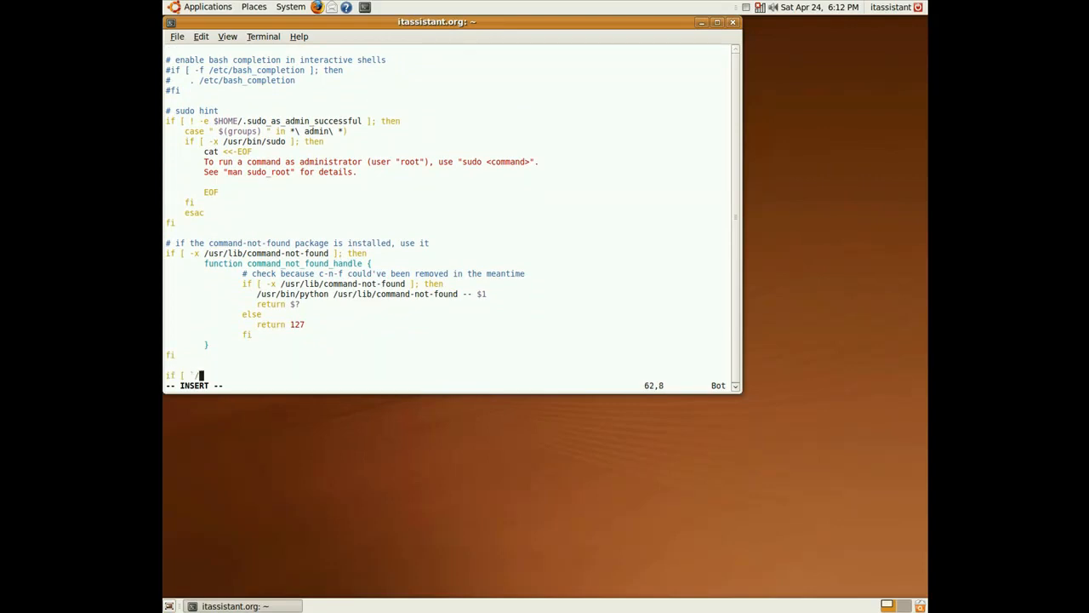
type("/usr/bin/is")
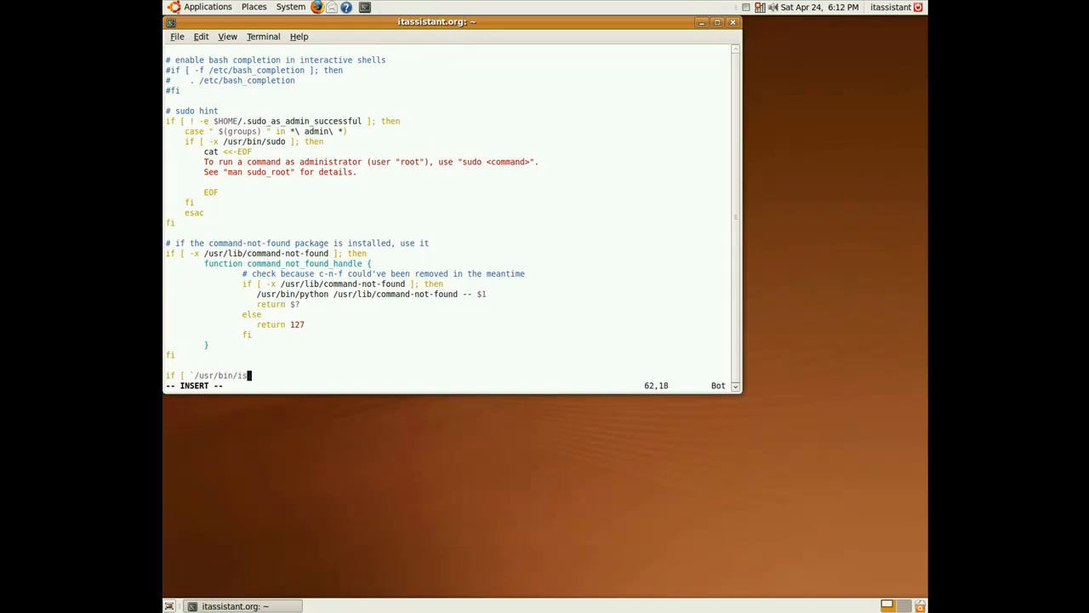
type("d -u`")
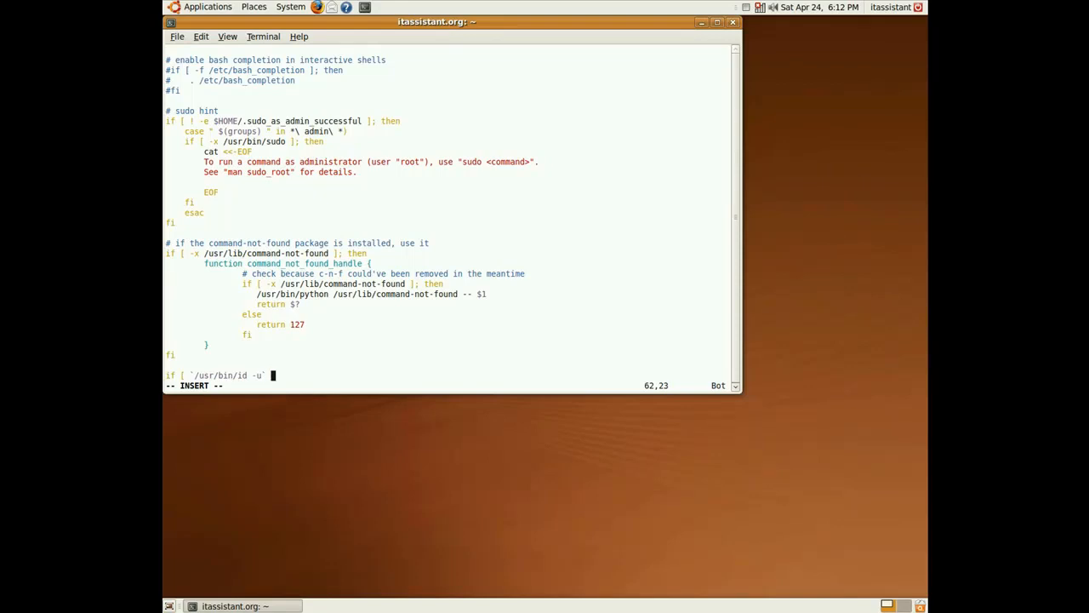
type("-ne 0")
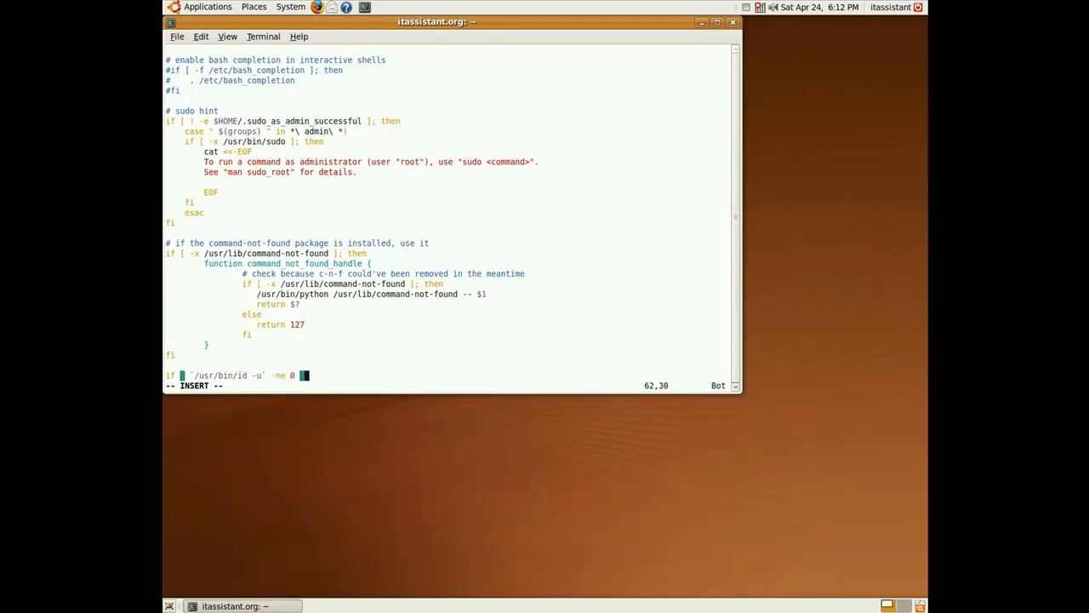
type("]; then")
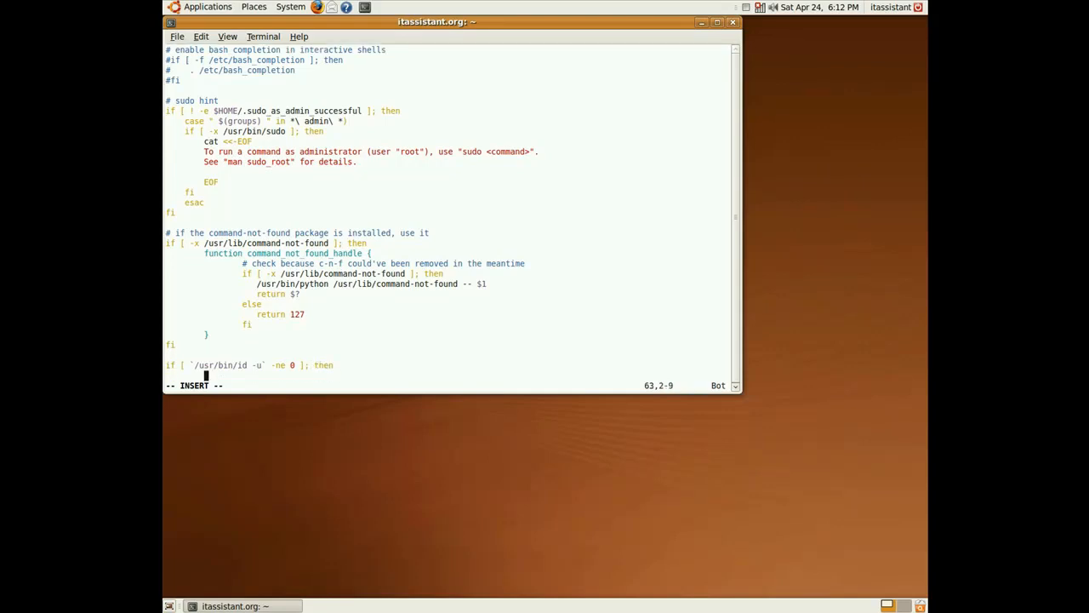
type("ulimit -")
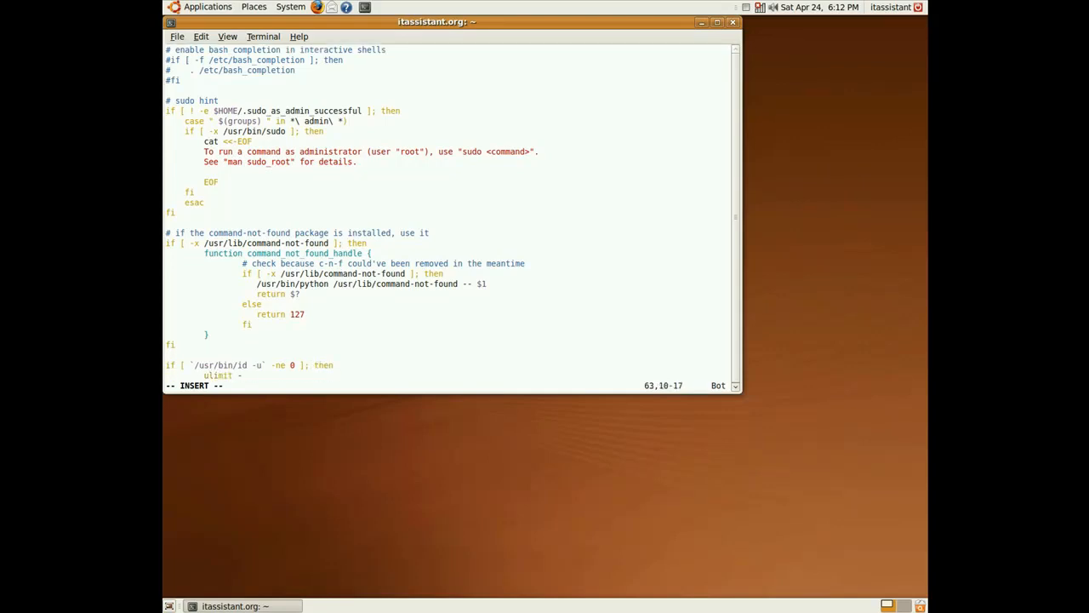
type("-u 2048")
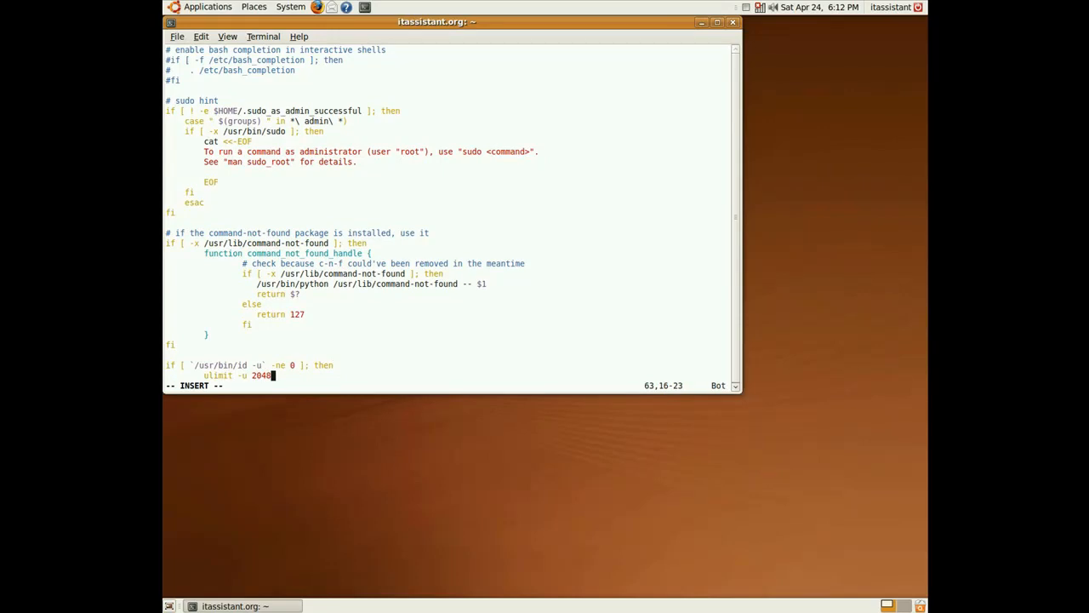
type("000")
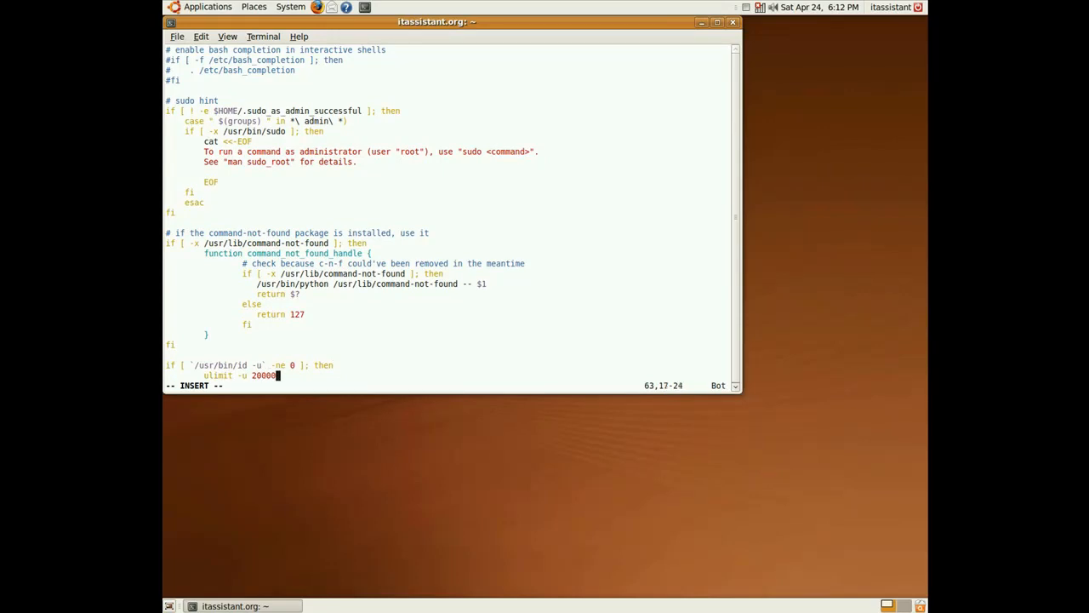
key("BackSpace")
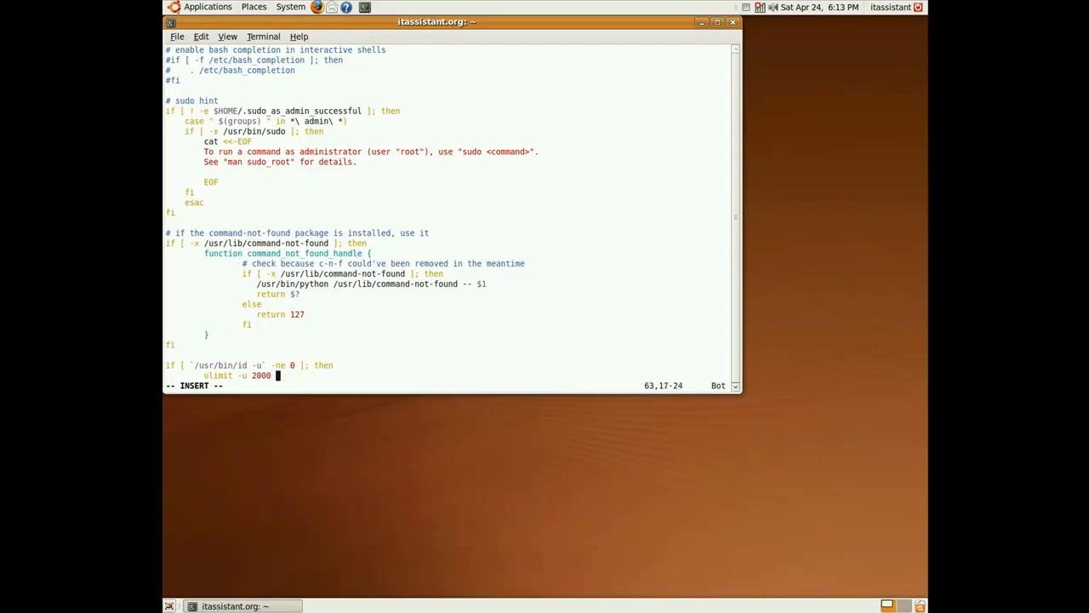
type("&>")
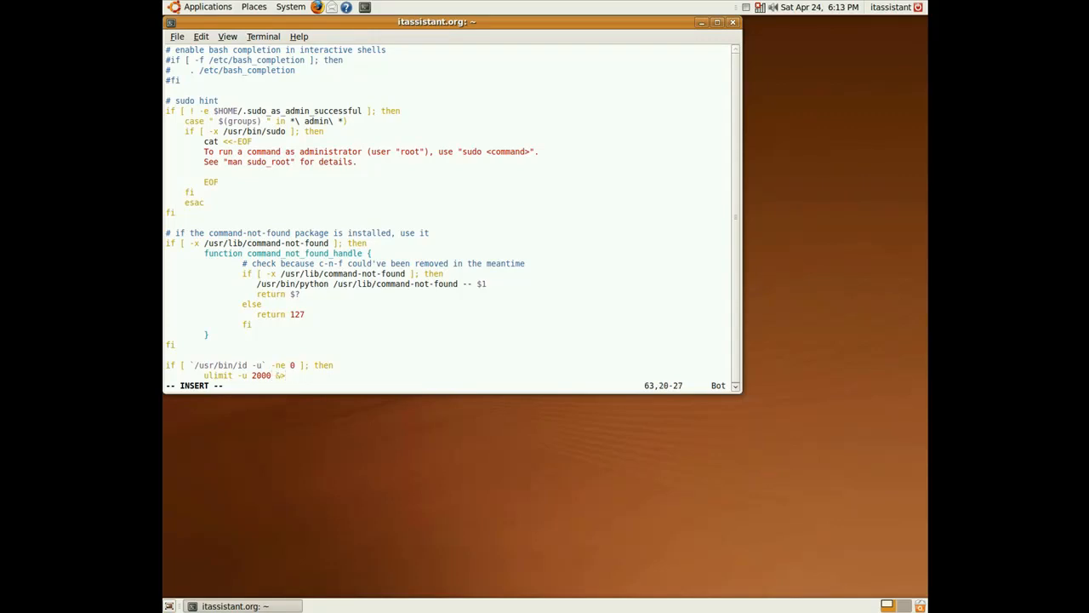
type("/dev/null")
type("else")
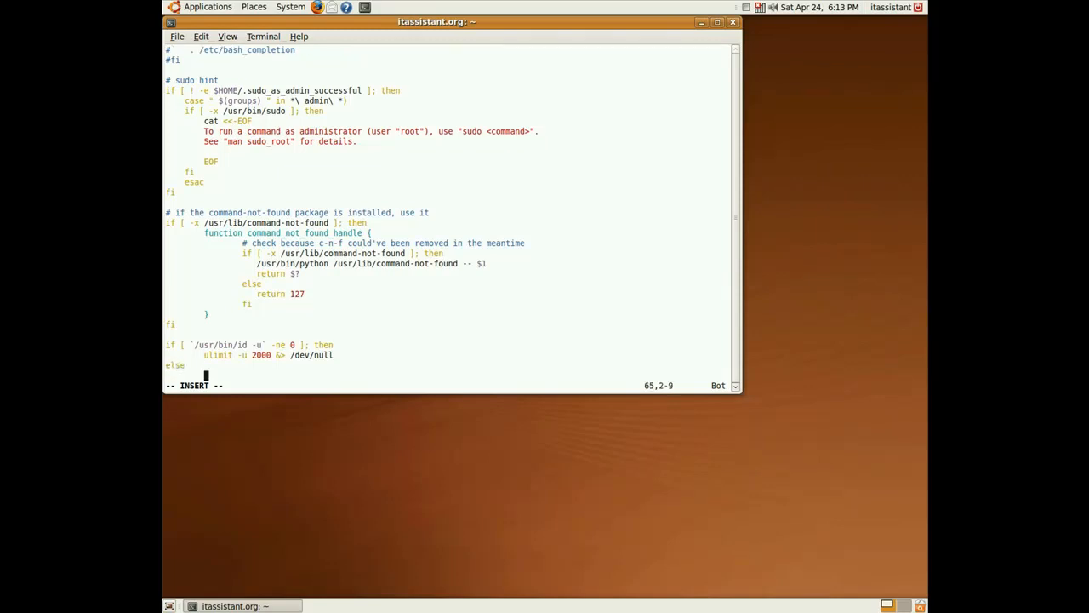
Step: Add the else branch setting ulimit -u unlimited for root and leave insert mode
type("ulimit")
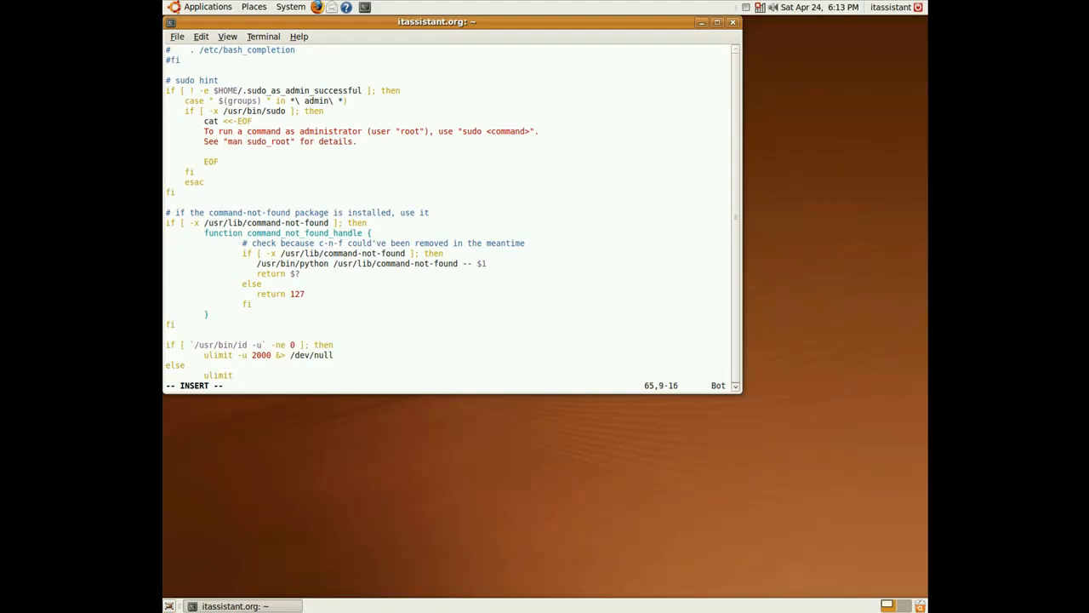
type("-u unlimited")
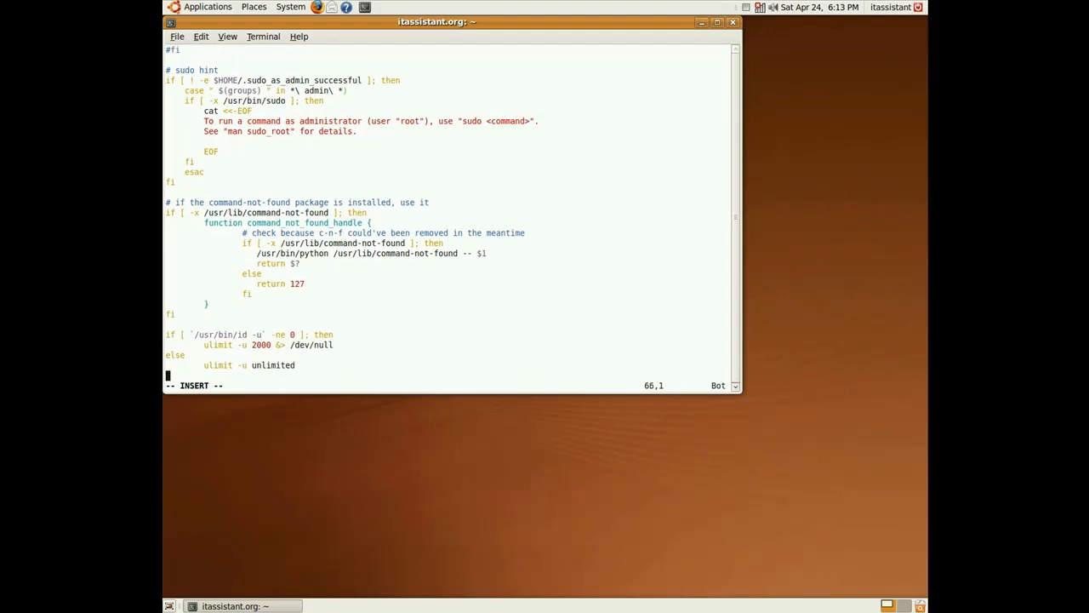
key("Escape")
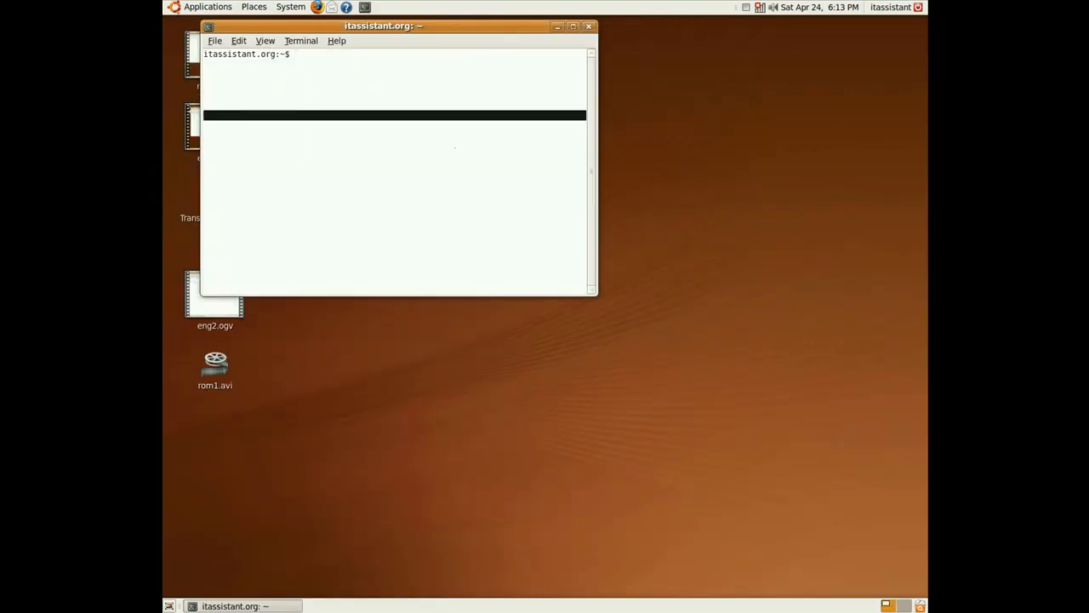
Step: Run ulimit -a to list all shell limits showing max user processes 2000, enlarging the window
type("ulimit")
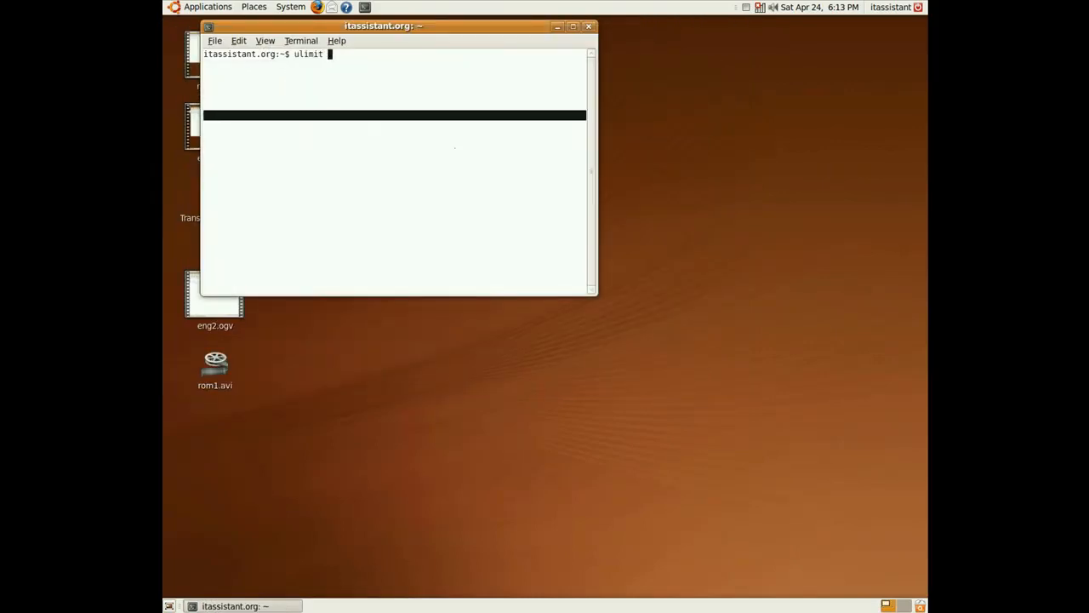
key("Return")
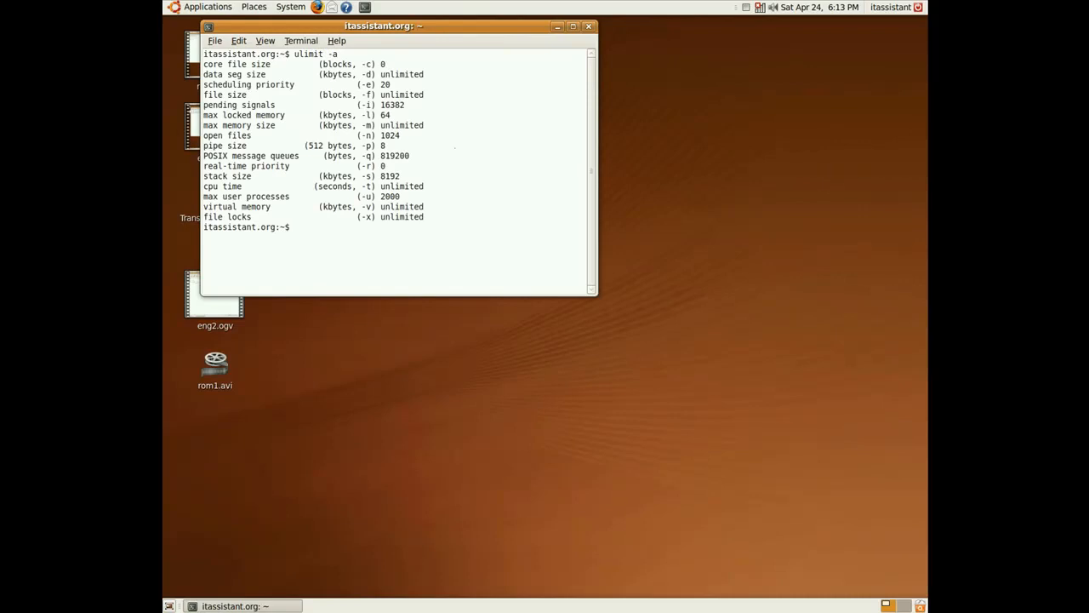
left_click_drag(595, 296, 764, 436)
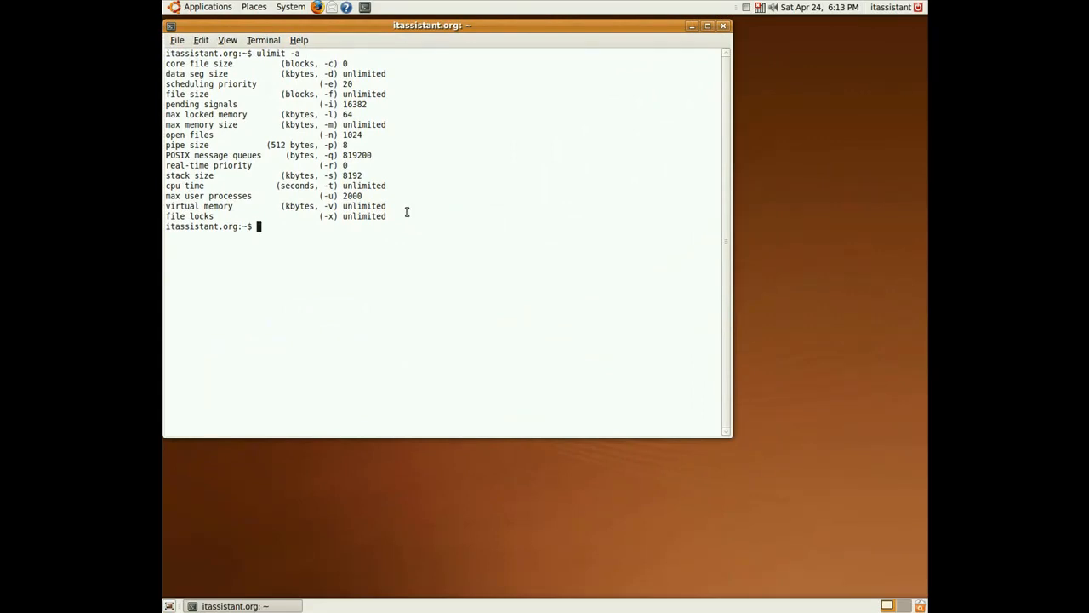
Step: Run bomb() { bomb | bomb & }; bomb so it floods 'fork: Resource temporarily unavailable' errors
type("bomb")
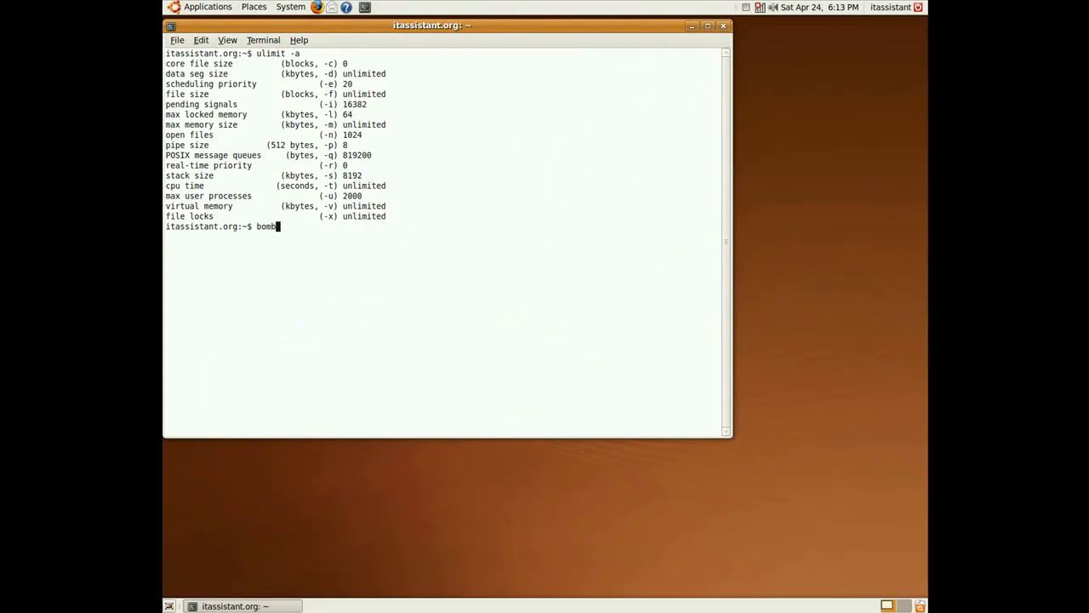
type("() {")
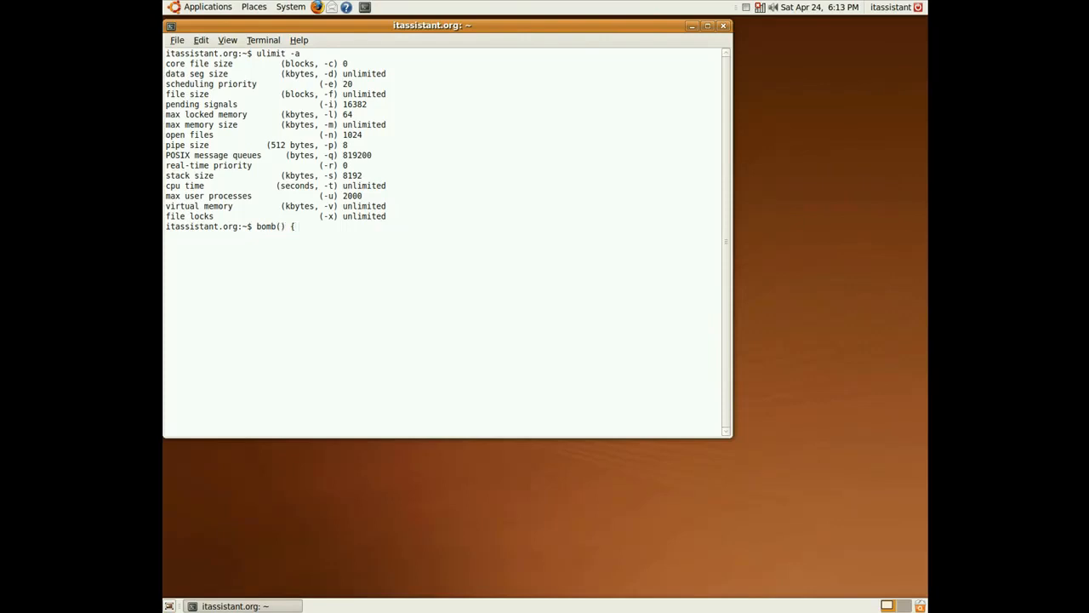
type("bomb | b")
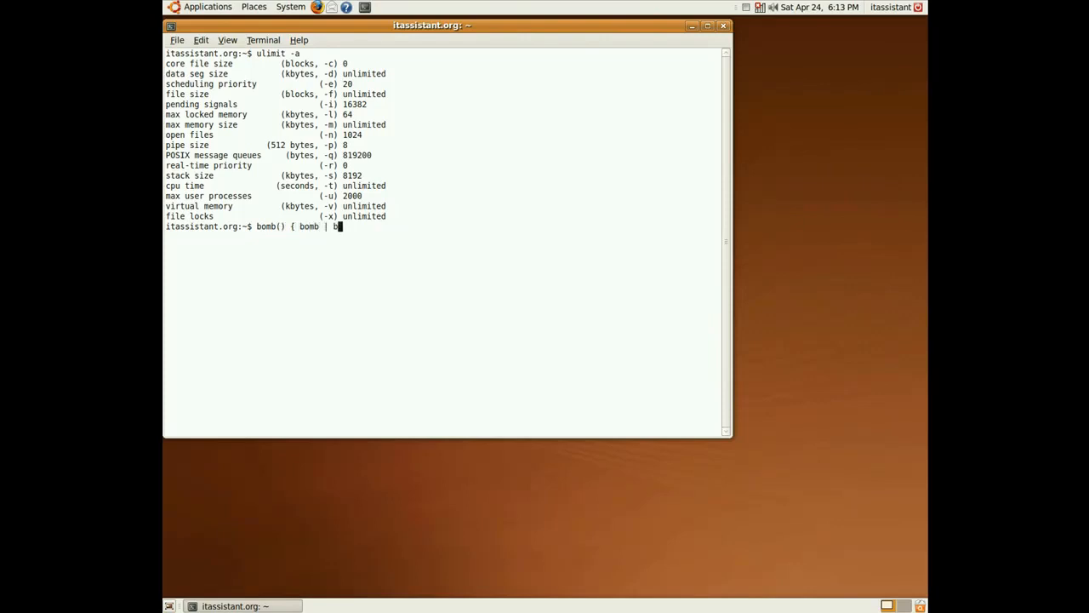
type("omb")
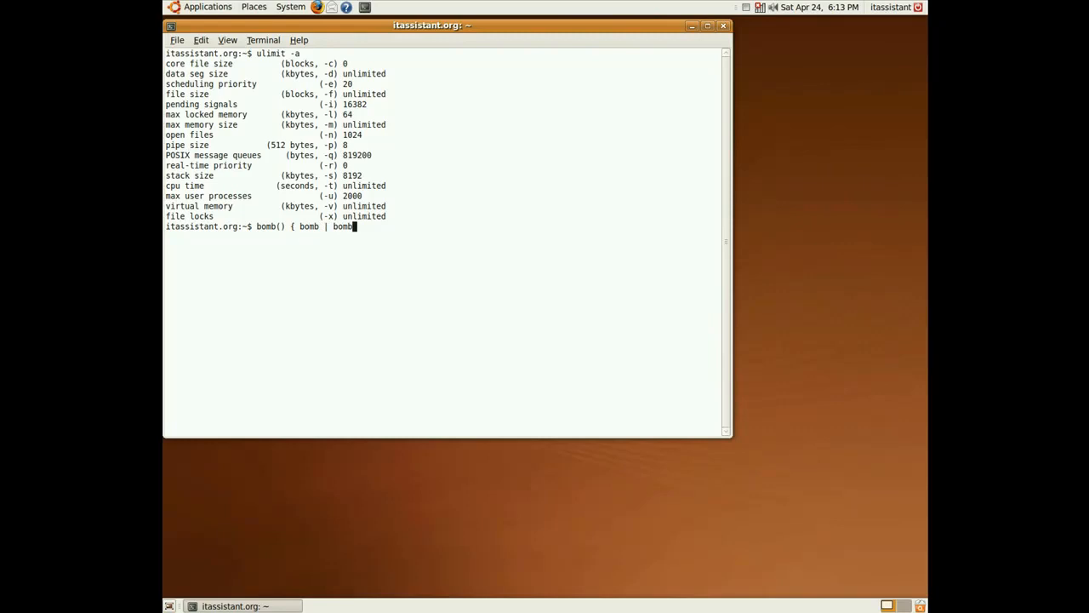
type("& };")
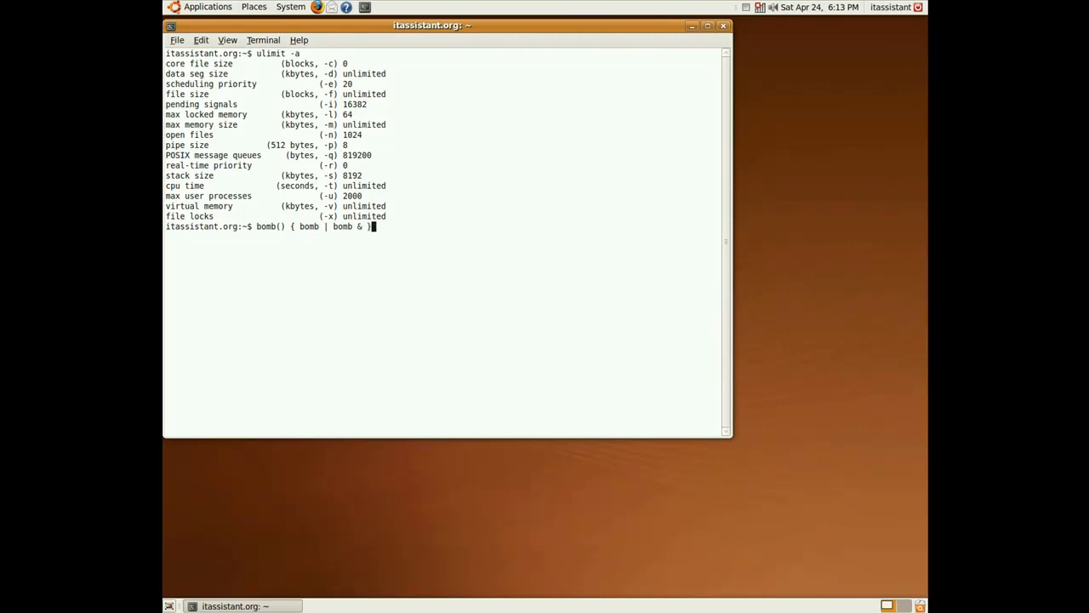
type("; bomb")
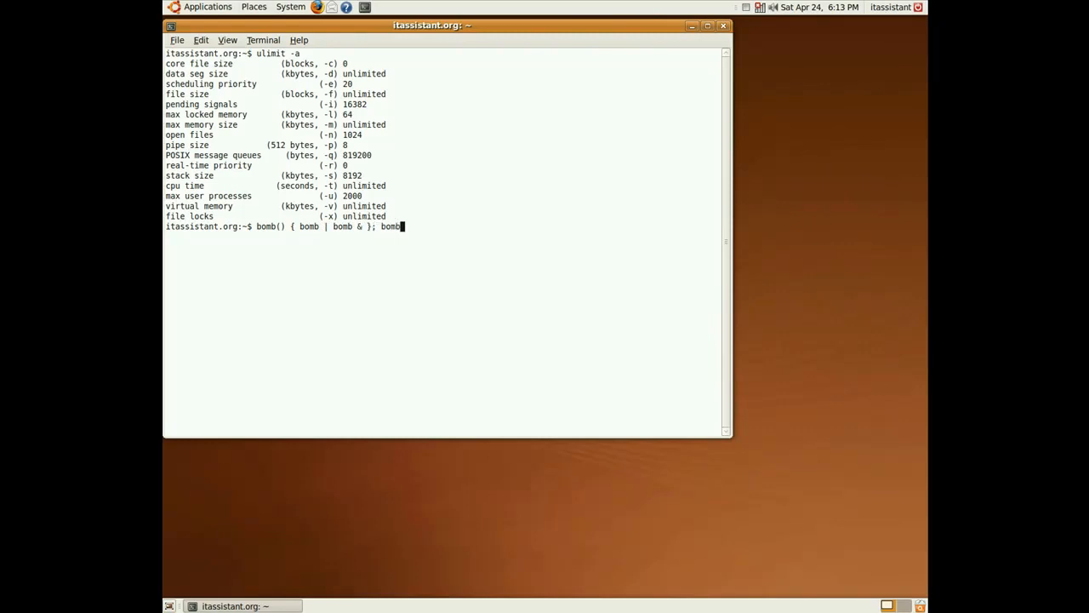
key("Return")
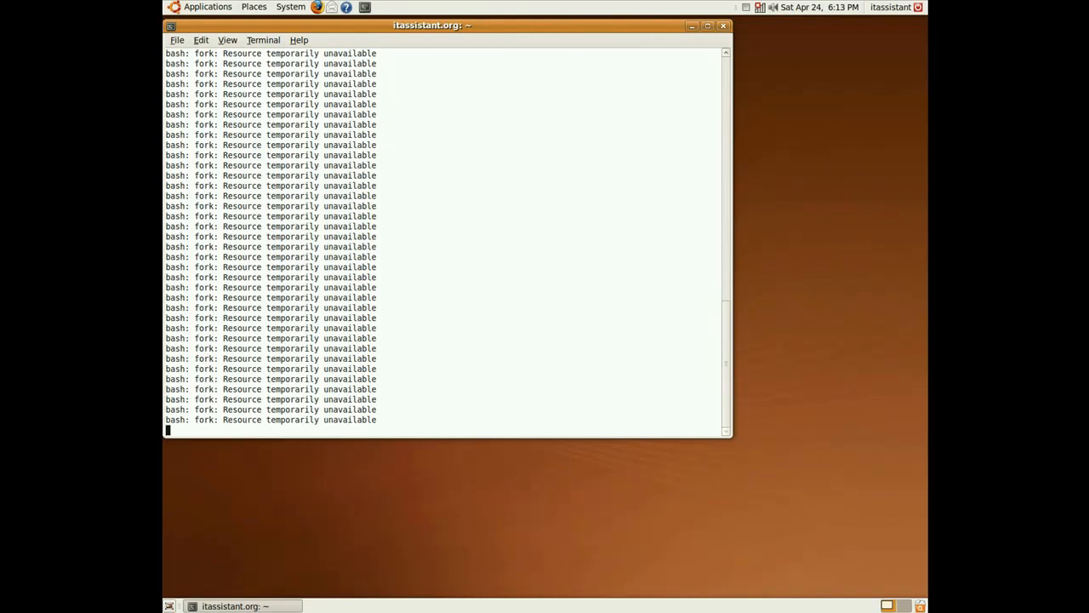
mouse_move(735, 361)
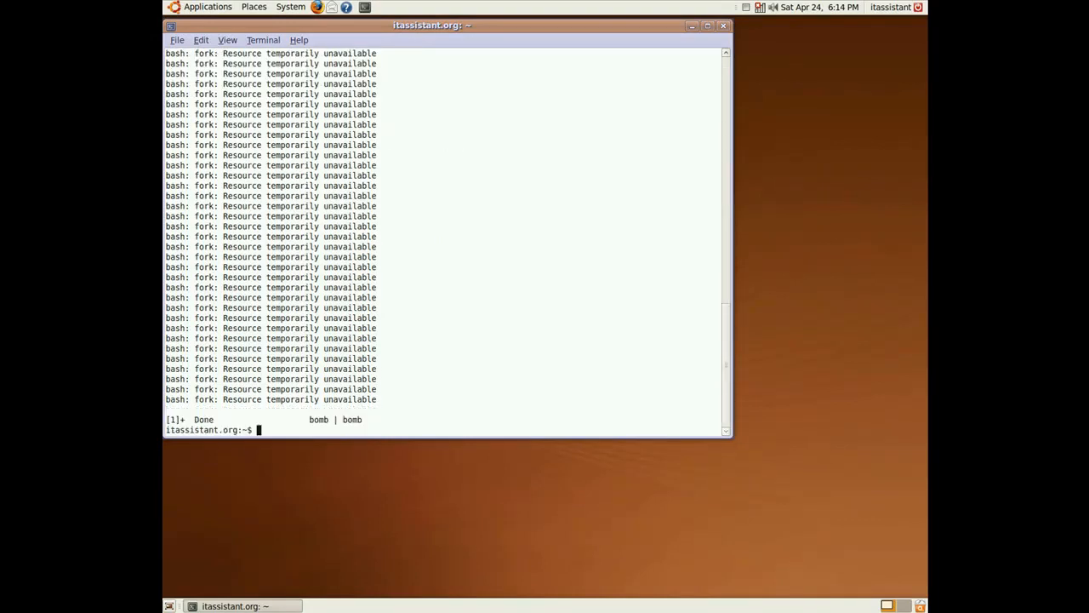
mouse_move(562, 266)
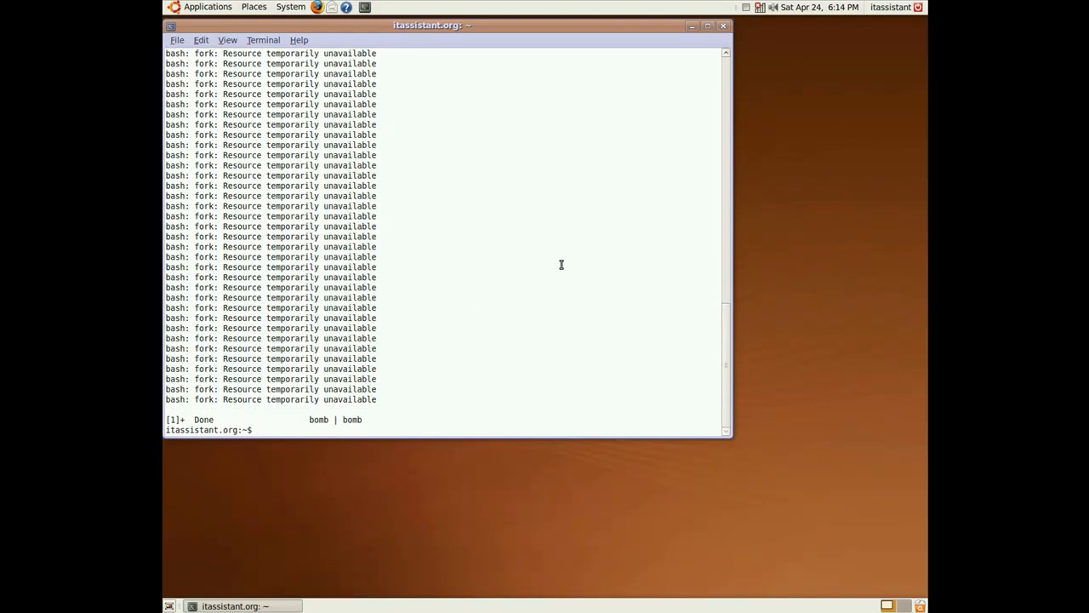